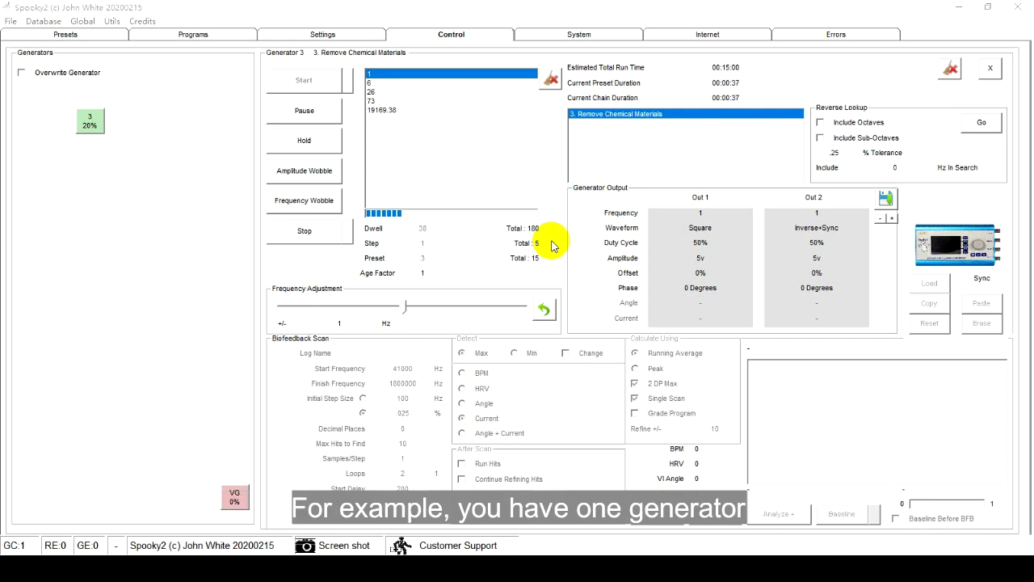
pyautogui.moveTo(554, 165)
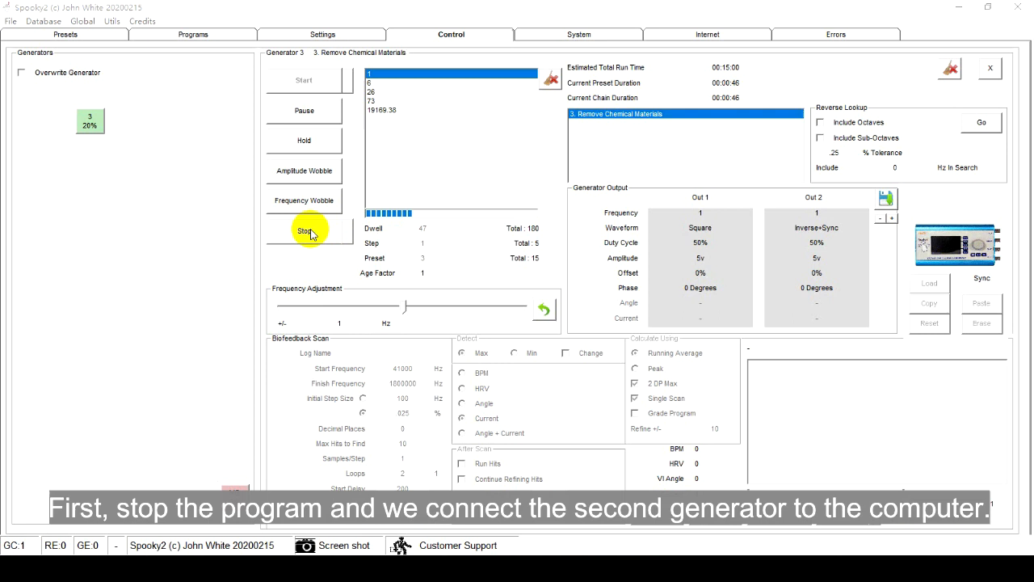
# - Stop generator 3's running program so it returns to idle at 0%
pyautogui.click(304, 230)
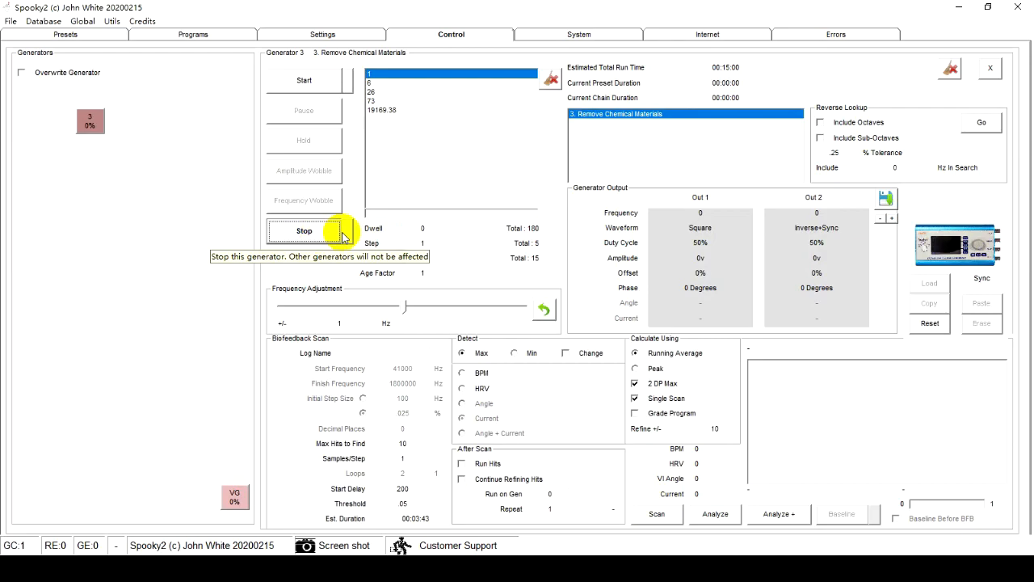
# - Rescan devices from the Utils menu to detect generator 6
pyautogui.click(111, 21)
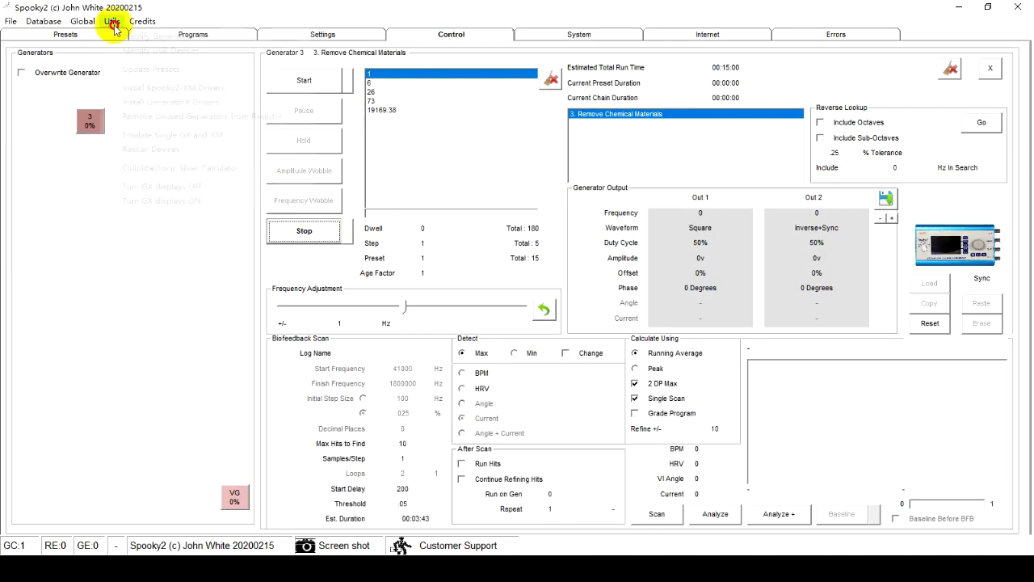
pyautogui.click(111, 21)
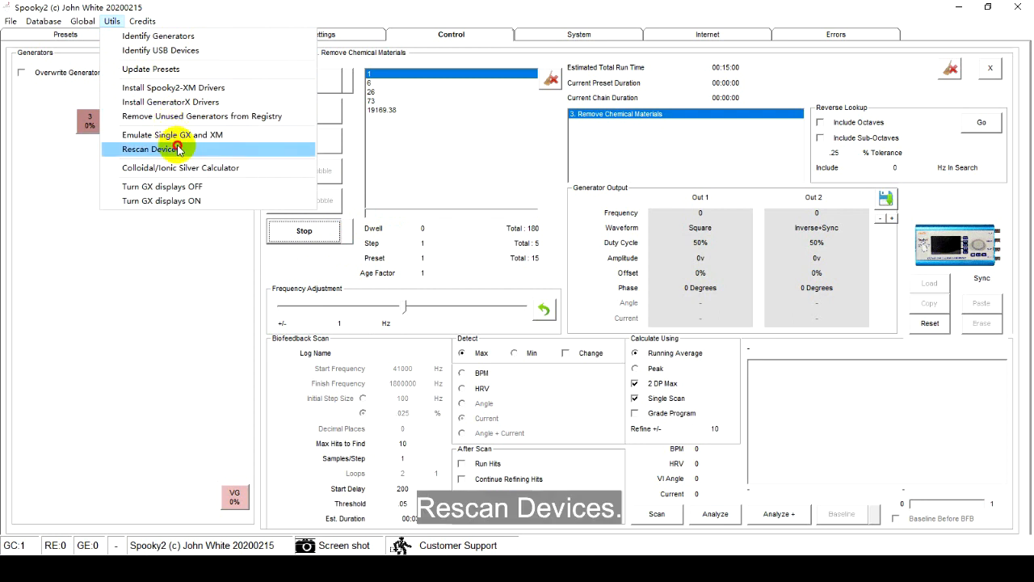
pyautogui.click(150, 149)
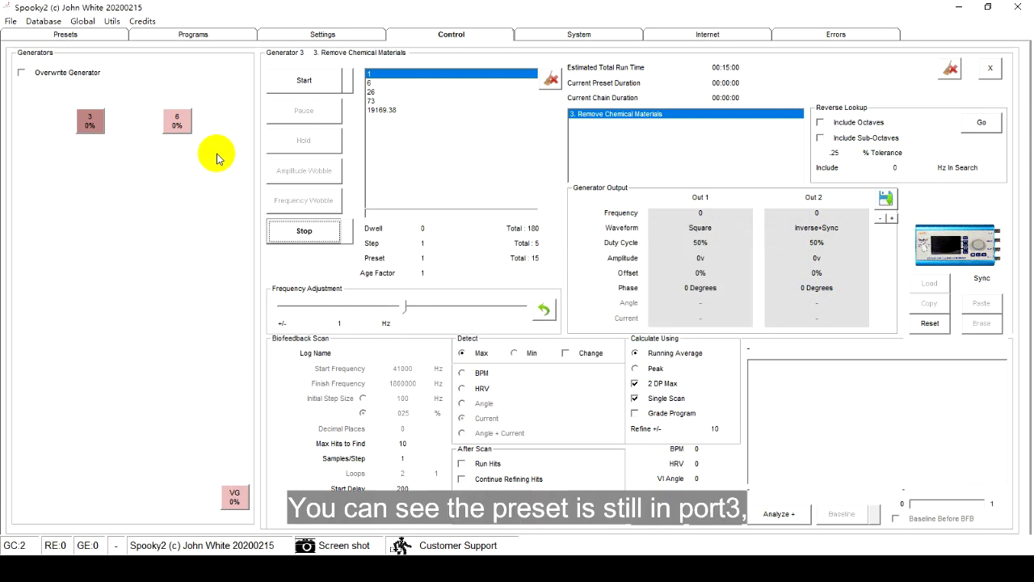
pyautogui.moveTo(352, 89)
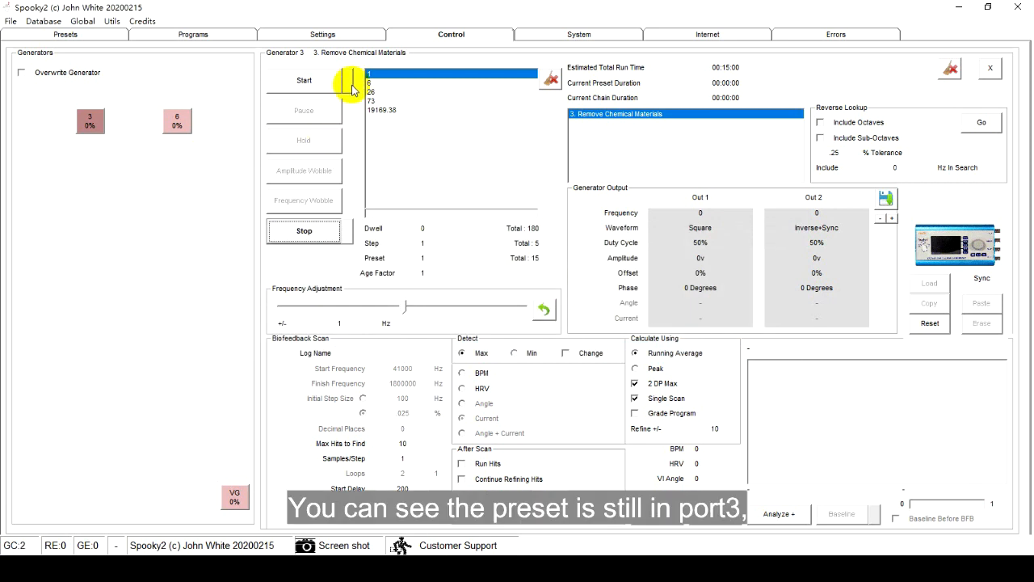
pyautogui.moveTo(351, 85)
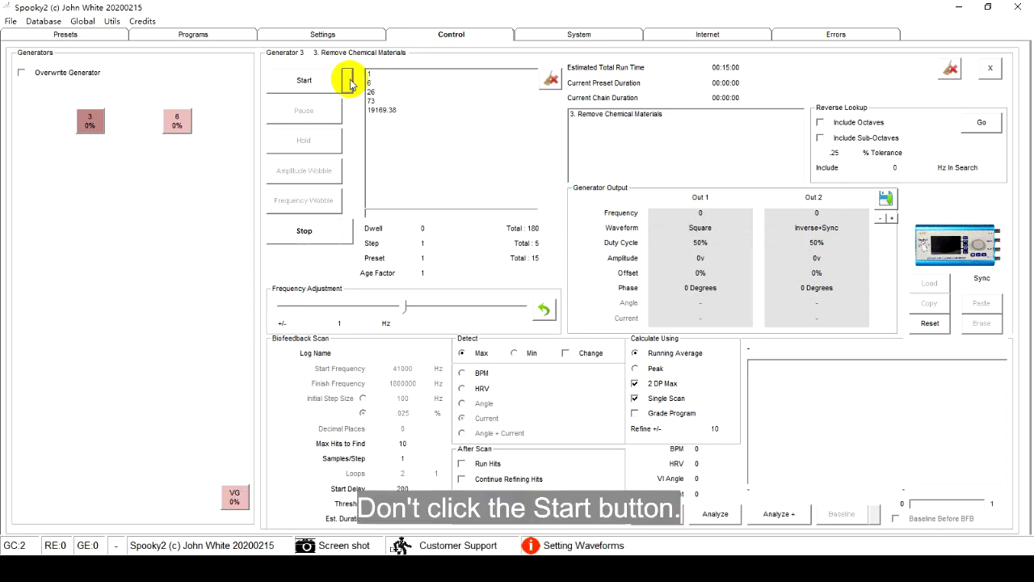
# - Resume Remove Chemical Materials on generator 3 from where it stopped
pyautogui.click(304, 80)
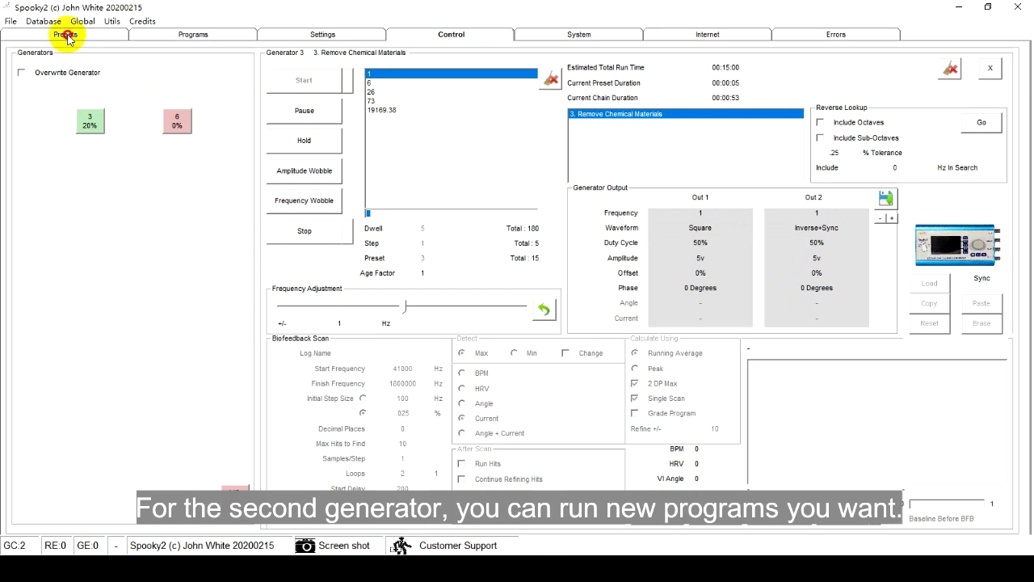
# - Select the Healing (R) - JW shell preset and add the Abdominal Pain program
pyautogui.click(64, 34)
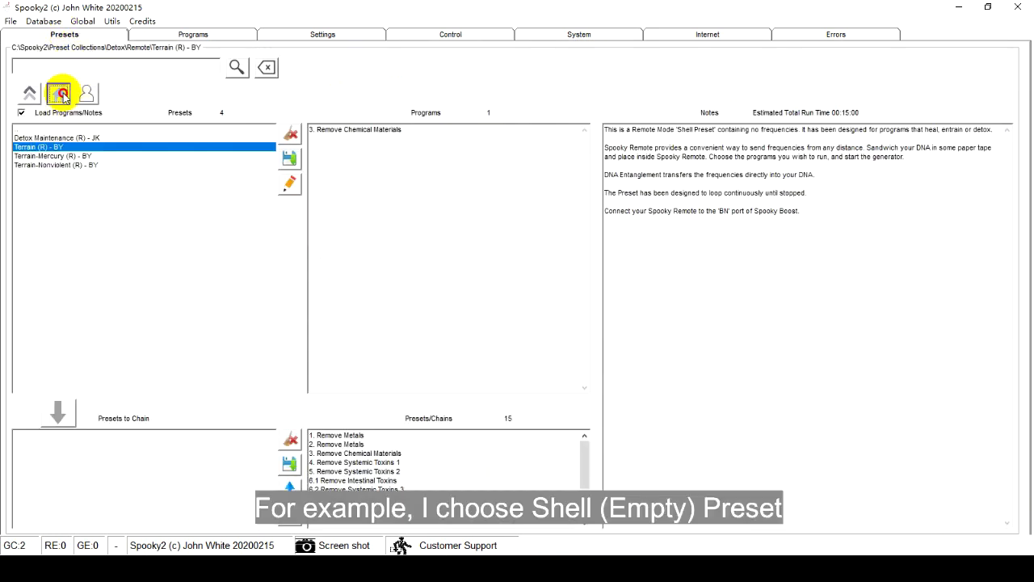
pyautogui.click(58, 92)
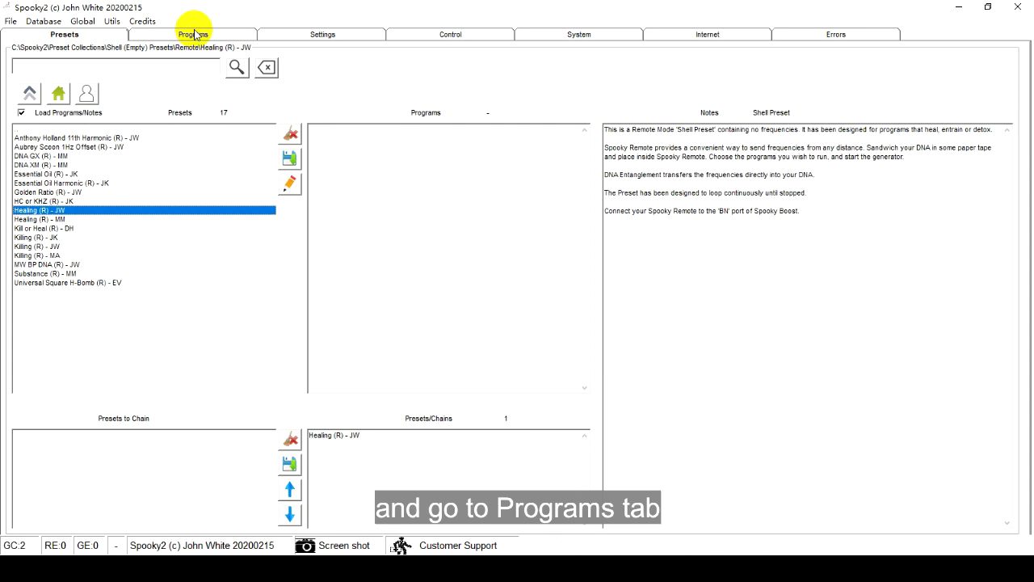
pyautogui.click(193, 34)
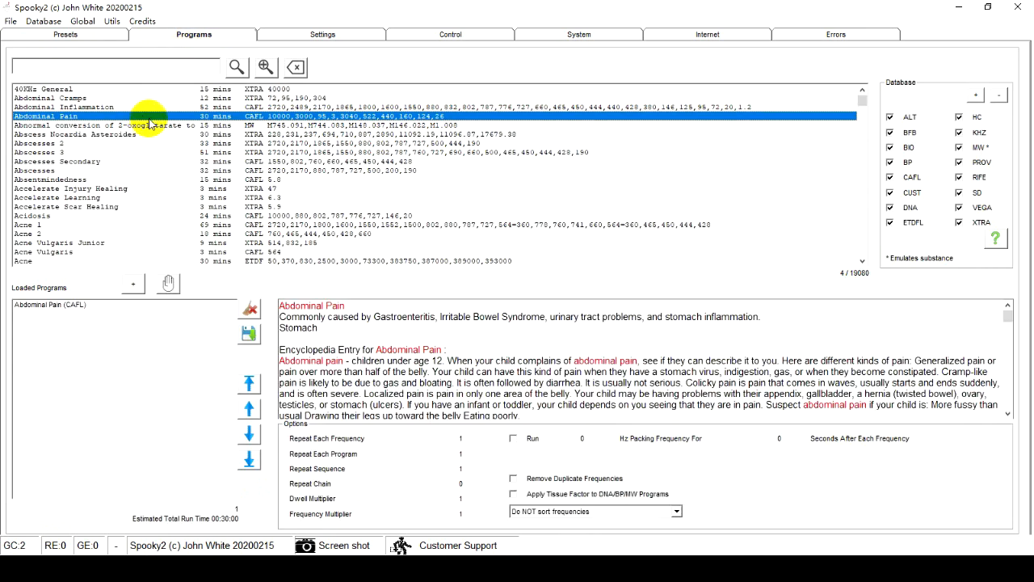
# - Load Healing (R) - JW with Abdominal Pain onto generator 6 and start it
pyautogui.click(450, 34)
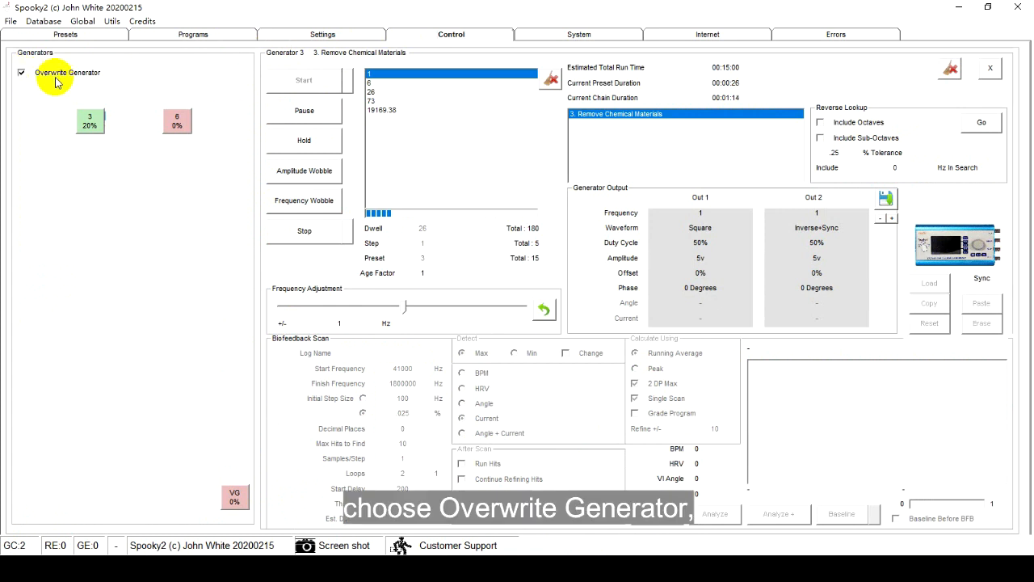
pyautogui.click(176, 121)
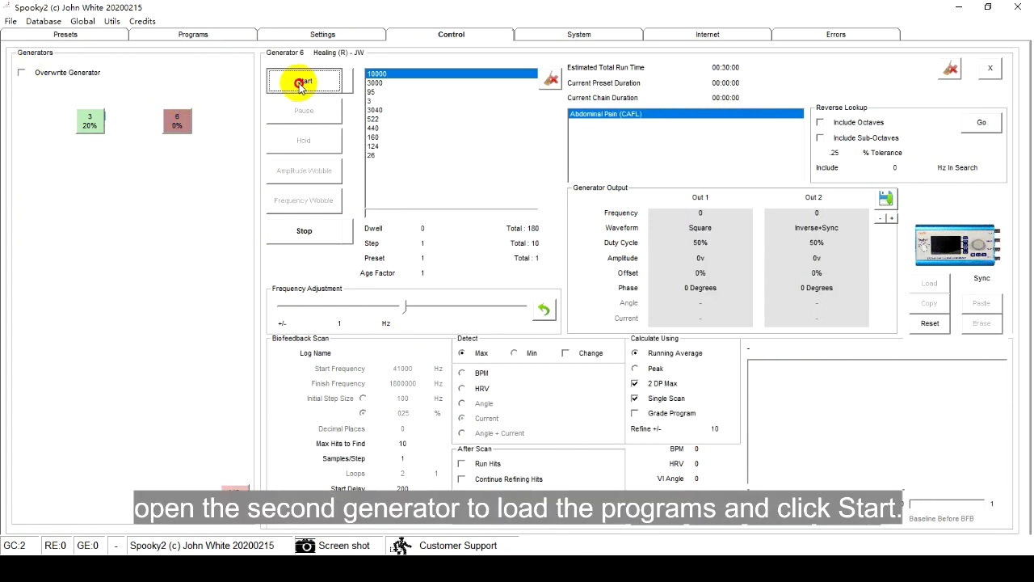
pyautogui.click(304, 81)
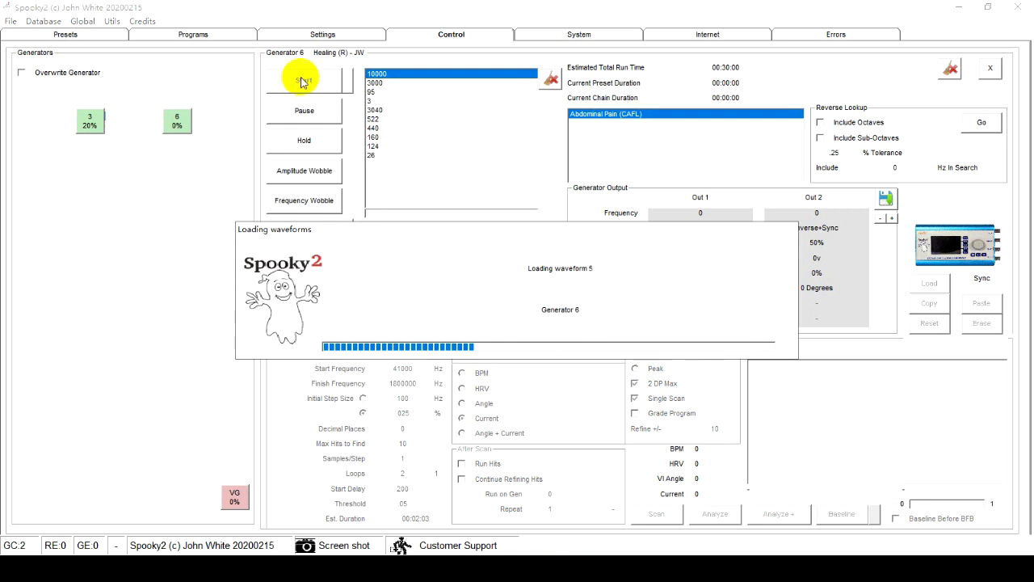